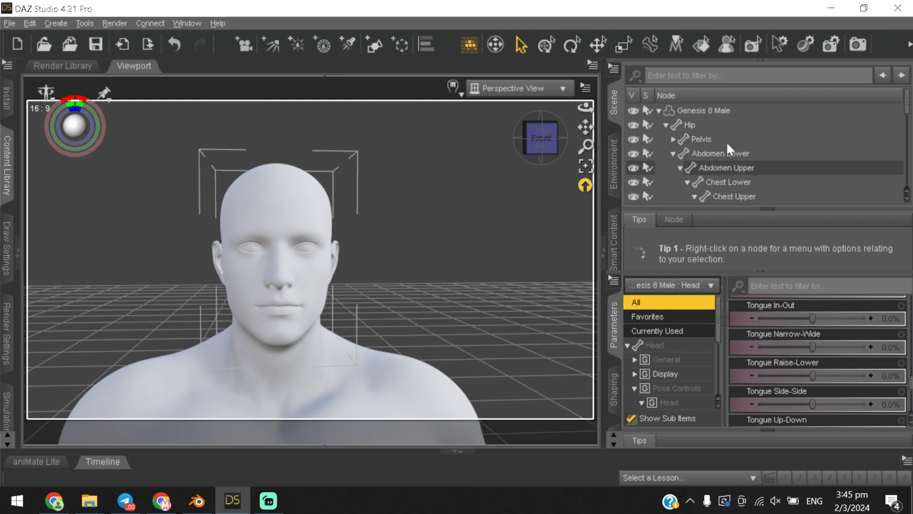
# Reach the Parameter Settings dialog of the Eyes Closed morph via its gear menu
pyautogui.click(902, 301)
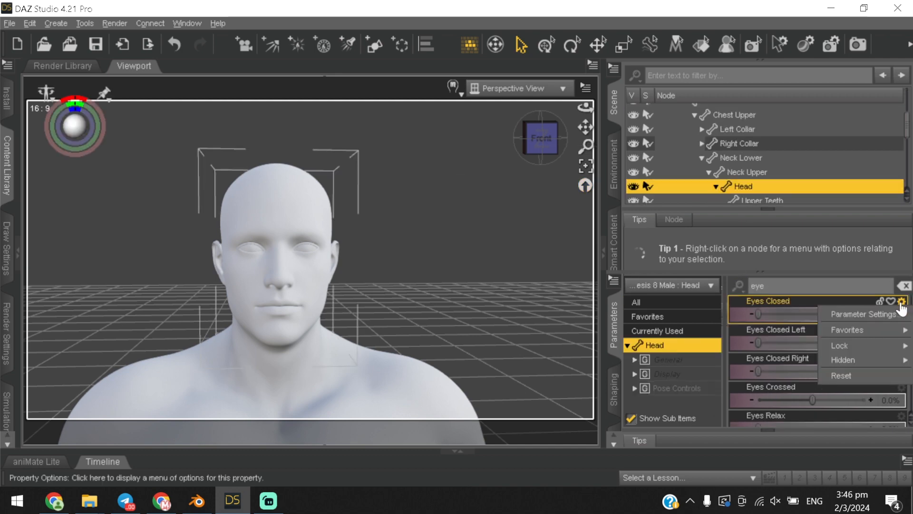
pyautogui.moveTo(864, 313)
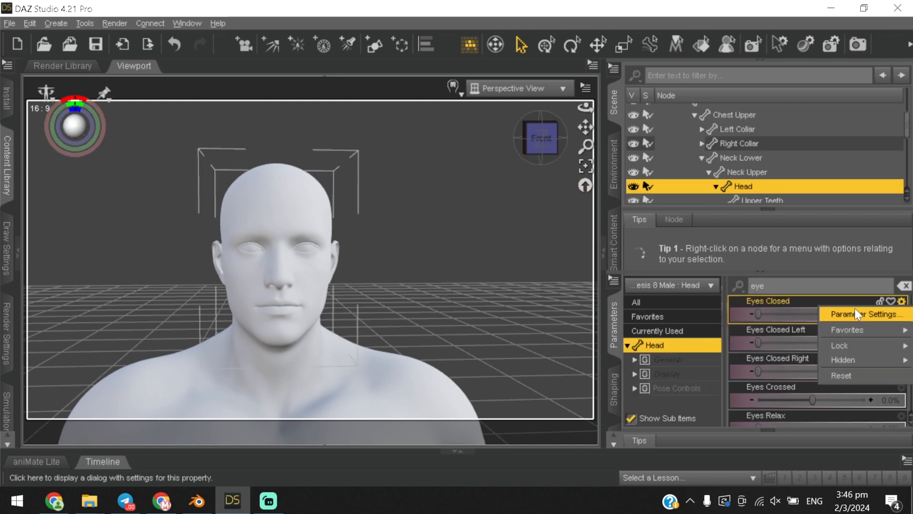
pyautogui.click(862, 314)
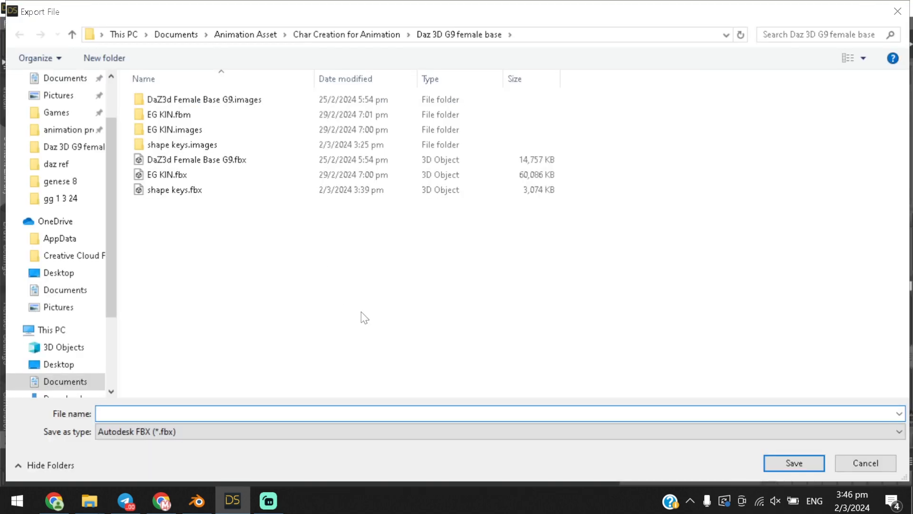
# Save the export as FBX and bring up the morph Export Rules list
pyautogui.click(793, 463)
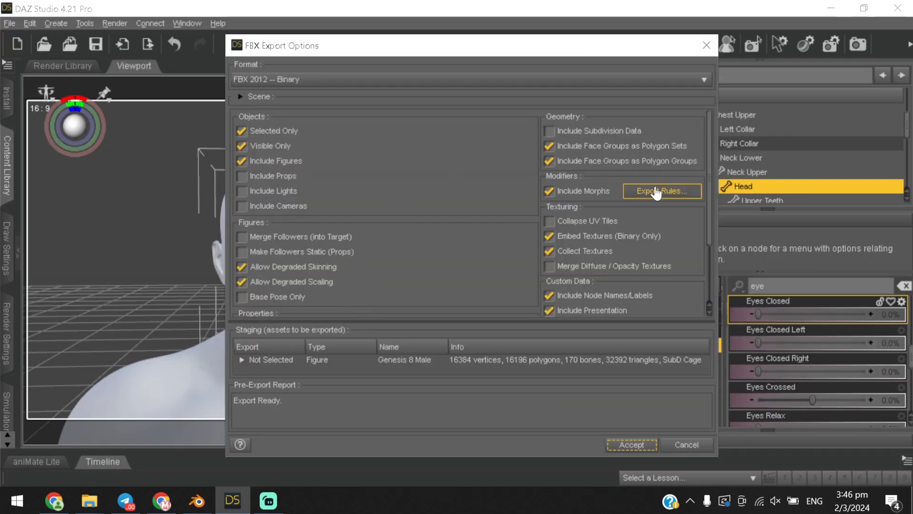
pyautogui.click(661, 190)
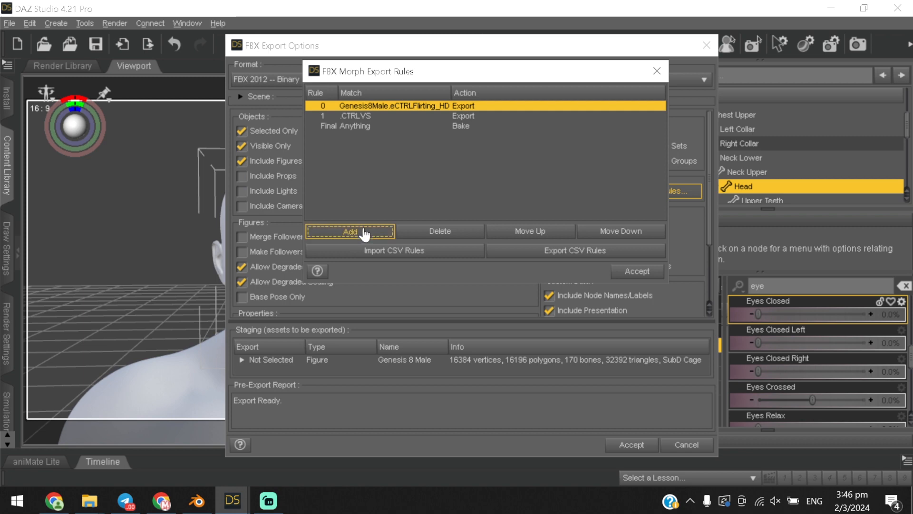
# Add an eCTRLEyesClosed rule with action Export, then start the Import CSV Rules command
pyautogui.click(349, 231)
pyautogui.write('eCTRLEyesClosed')
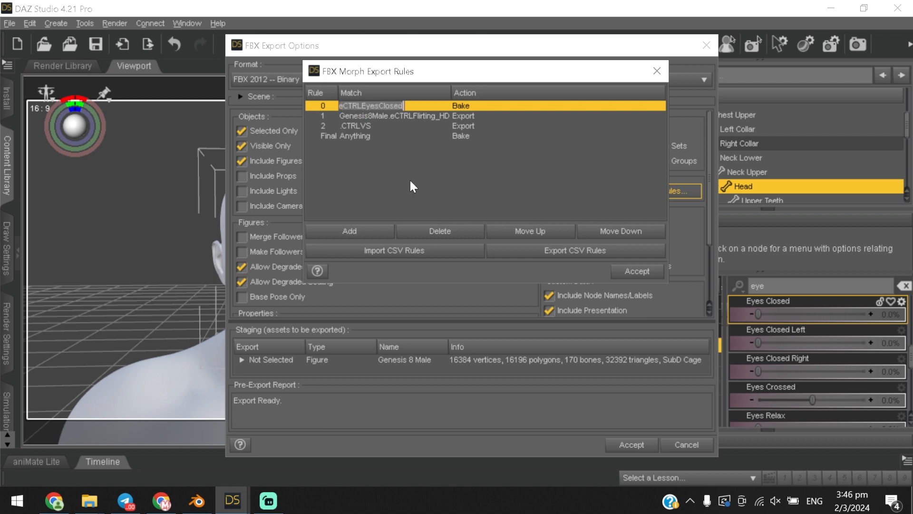
pyautogui.click(460, 105)
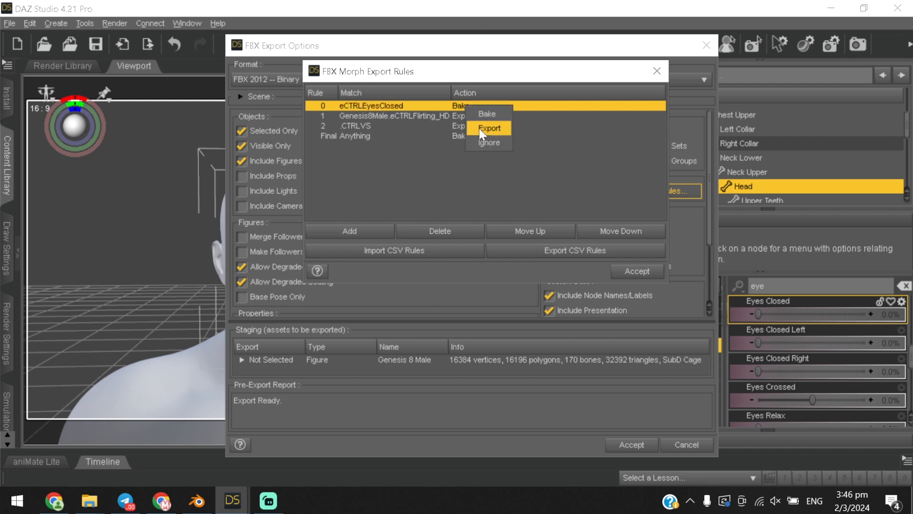
pyautogui.click(490, 128)
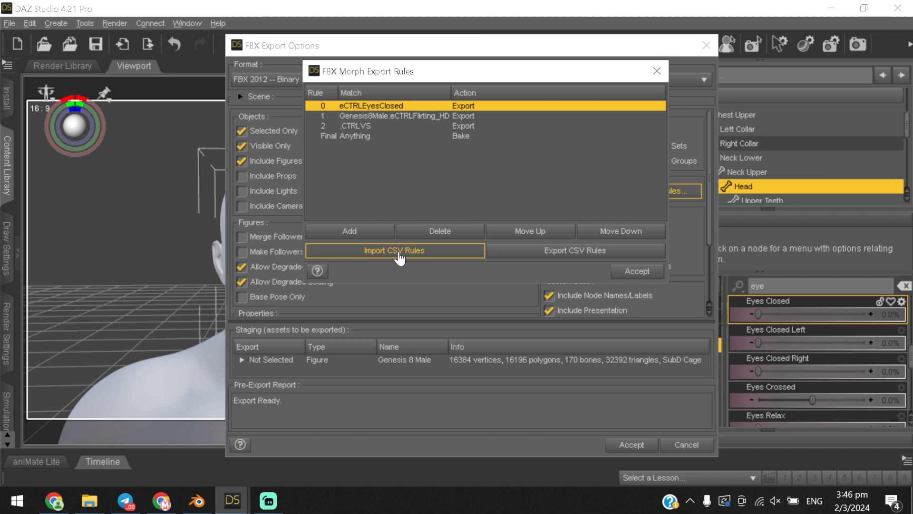
pyautogui.click(575, 250)
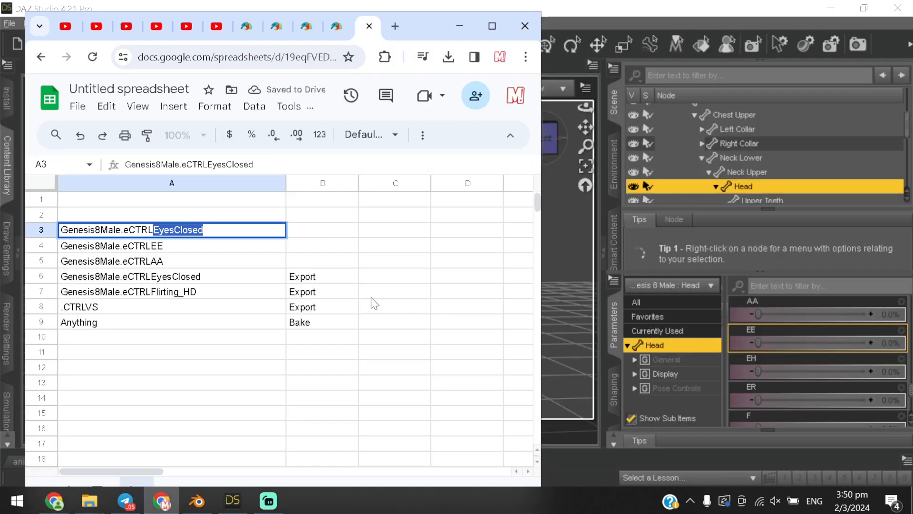
# Finish the nine-row rule sheet (eight Export, Anything Bake) and launch Import CSV Rules in DAZ Studio
pyautogui.scroll(-3)
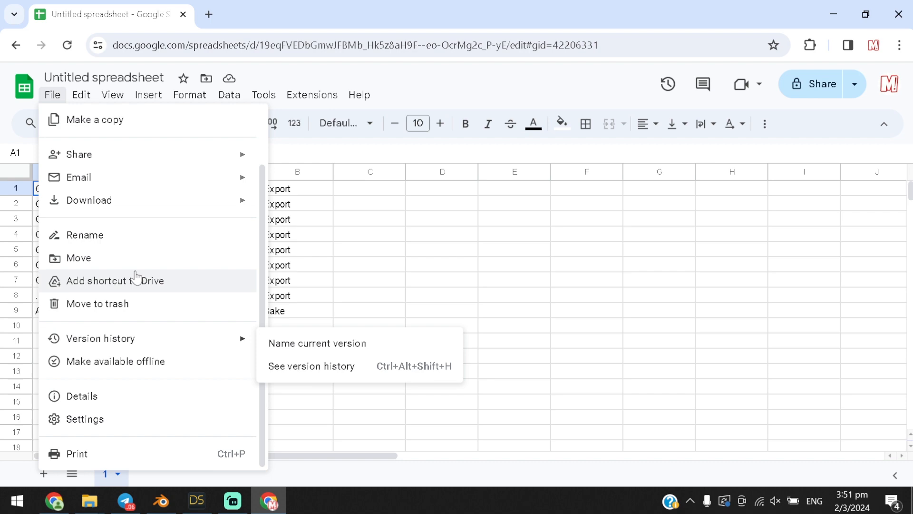
pyautogui.click(373, 298)
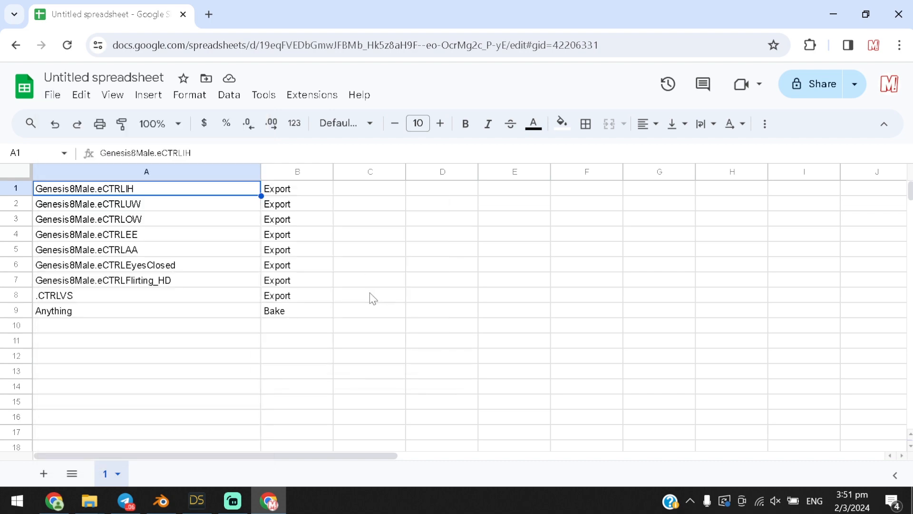
pyautogui.click(196, 500)
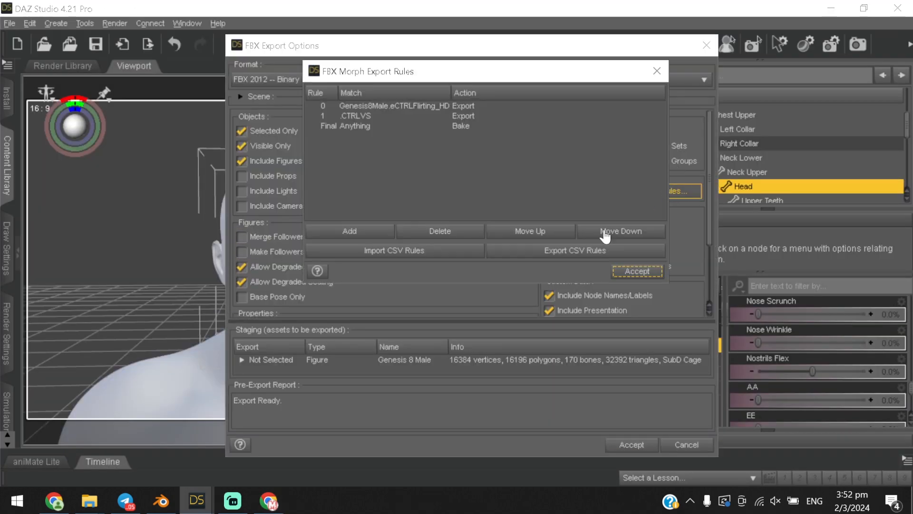
pyautogui.click(394, 250)
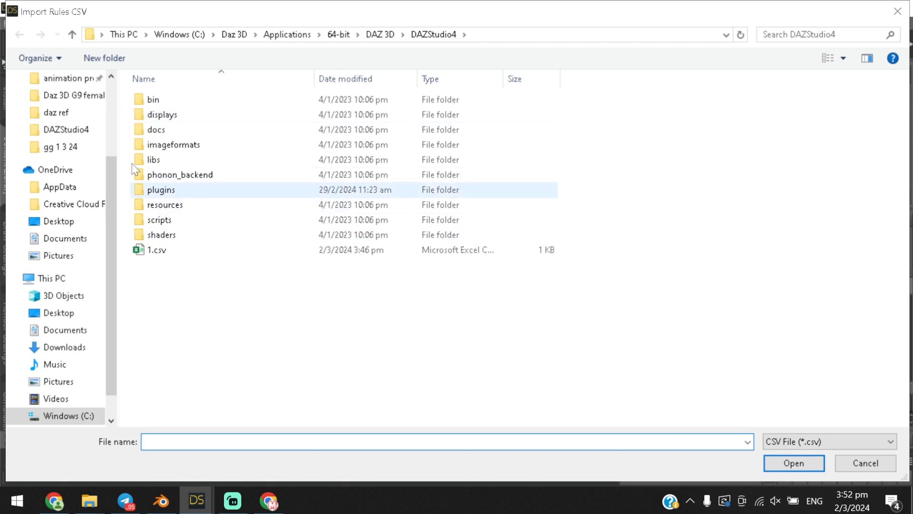